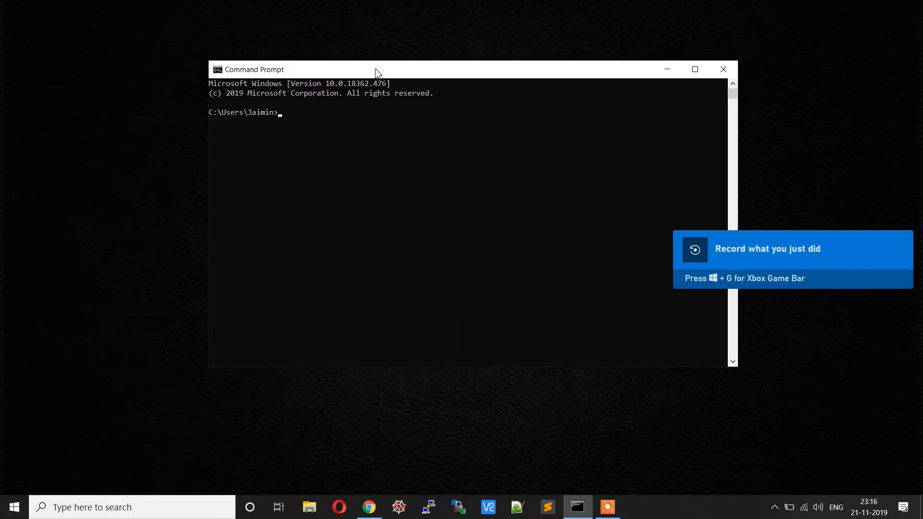
# Run 'conda create -n opencv4' and answer y to the Proceed prompt.
pyautogui.write('conda create -n')
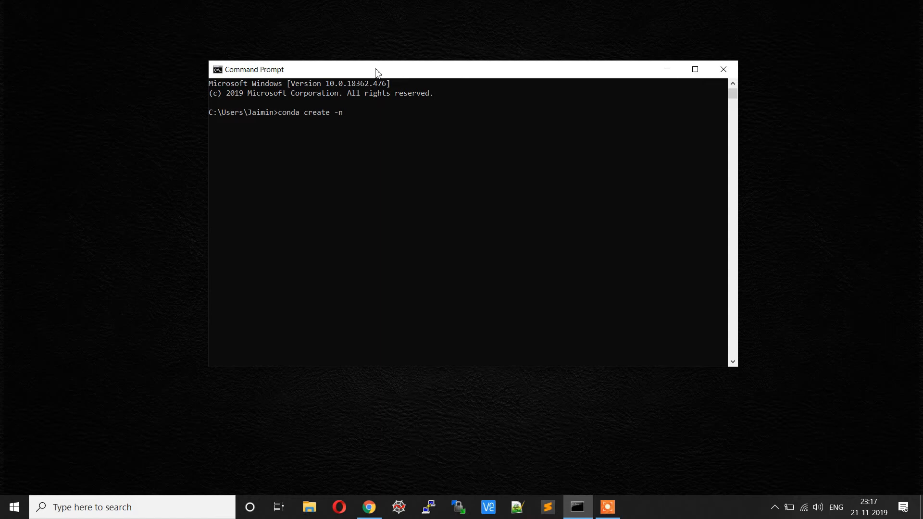
pyautogui.write('shbdsdbjs')
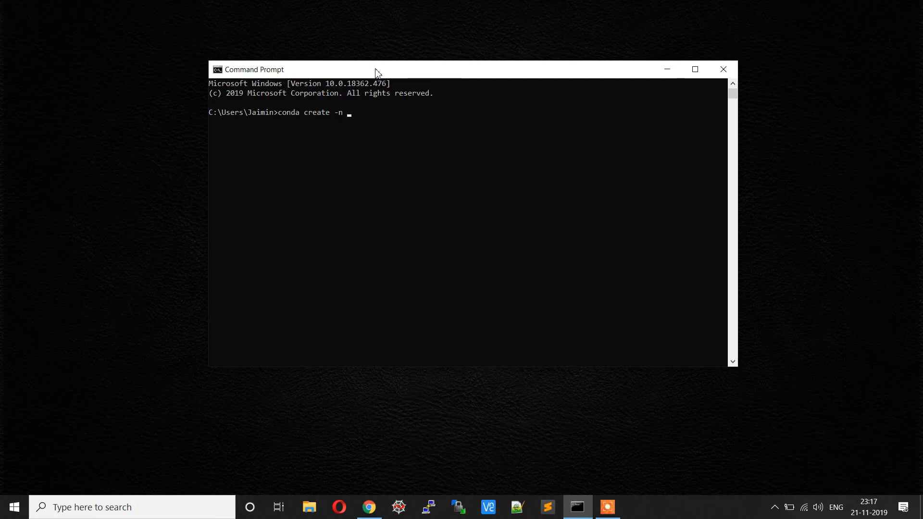
pyautogui.write('opencv')
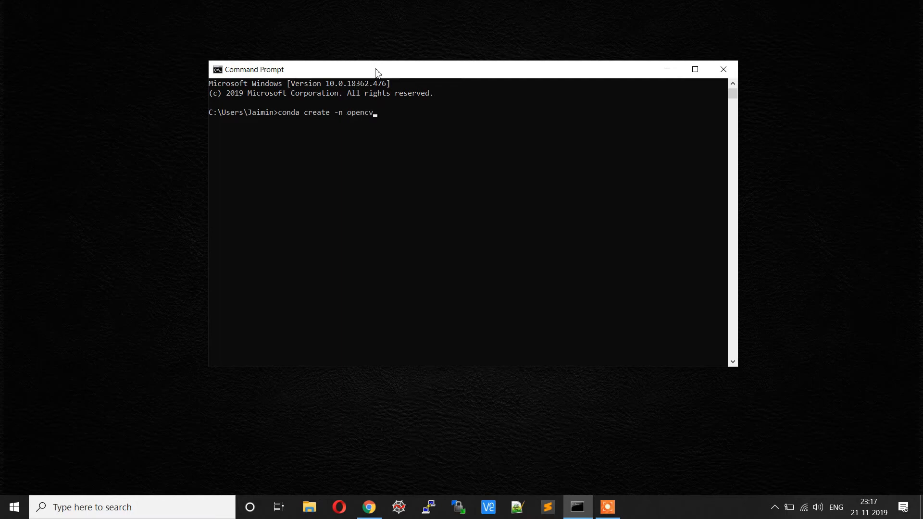
pyautogui.write('4')
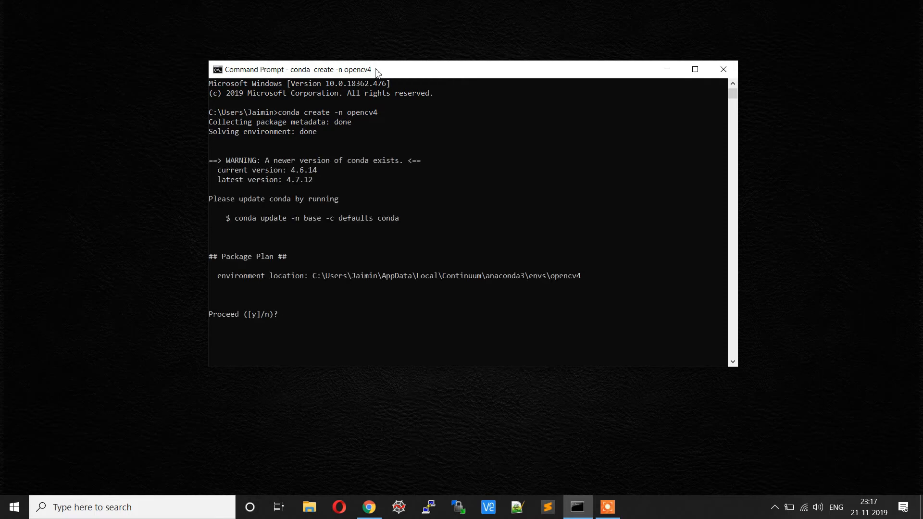
pyautogui.write('y')
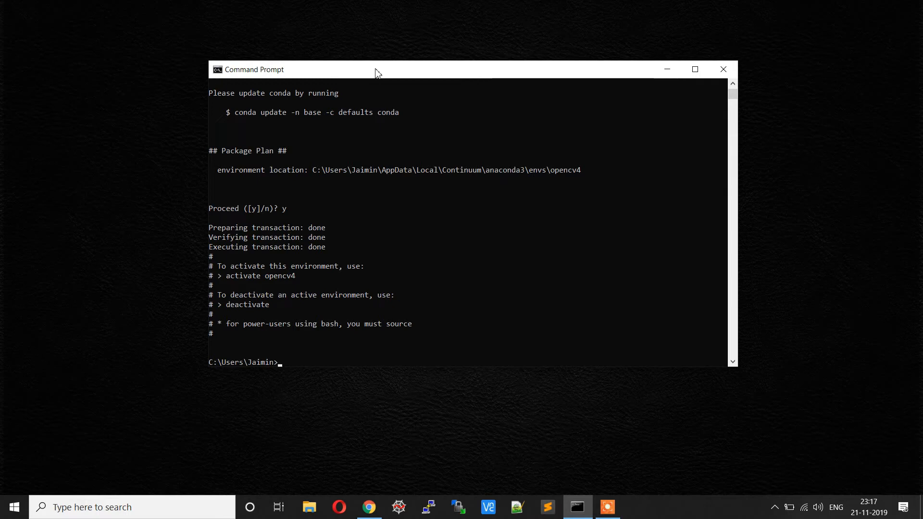
# Run 'conda activate opencv4' and move the terminal window slightly higher.
pyautogui.write('c')
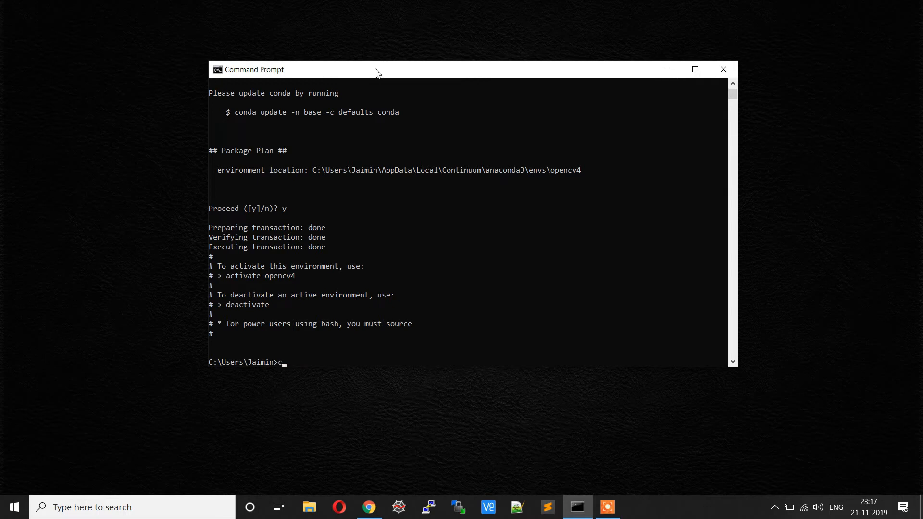
pyautogui.write('onda act')
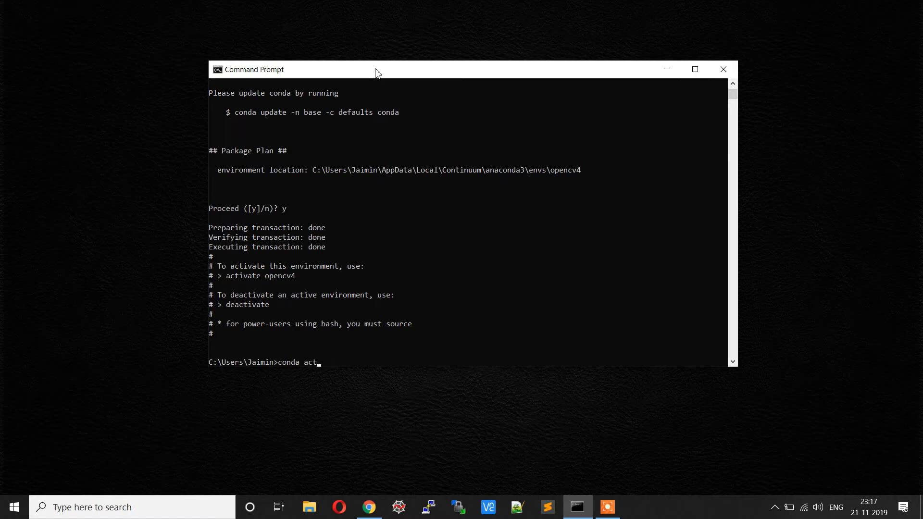
pyautogui.write('ivat')
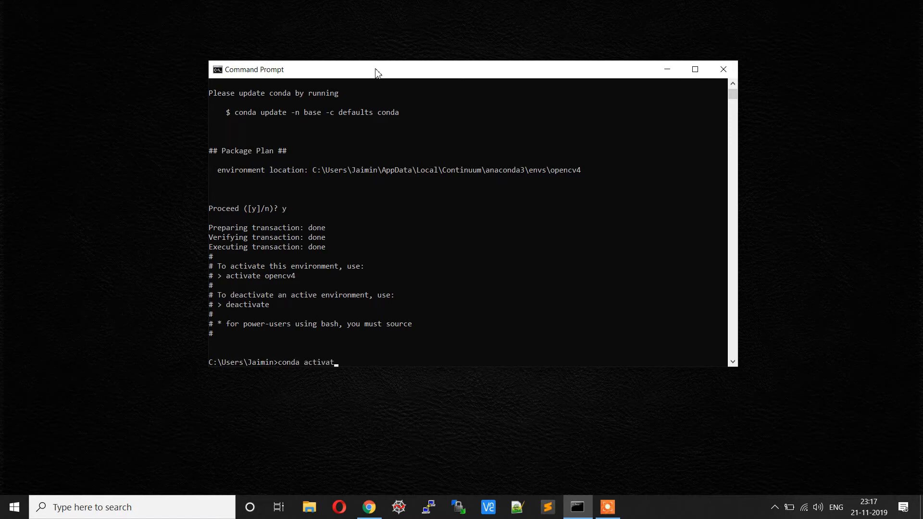
pyautogui.write('e')
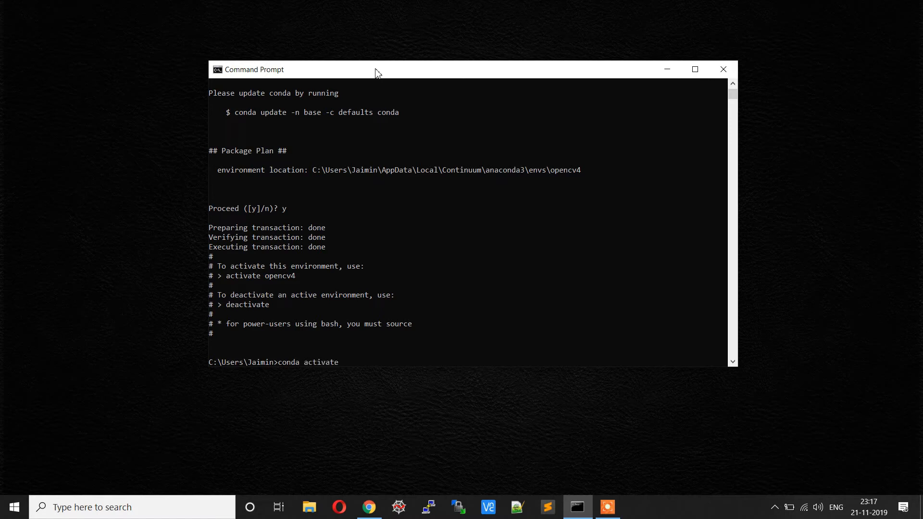
pyautogui.write('opencv4')
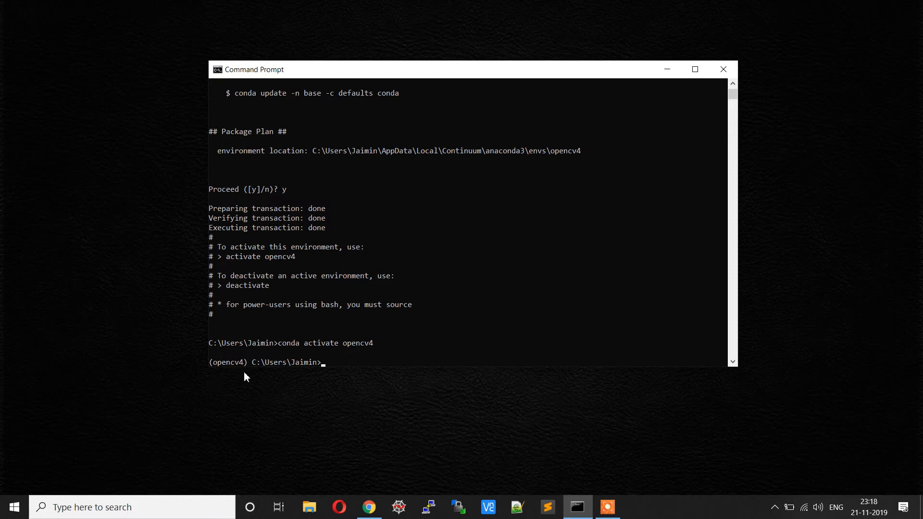
pyautogui.moveTo(261, 381)
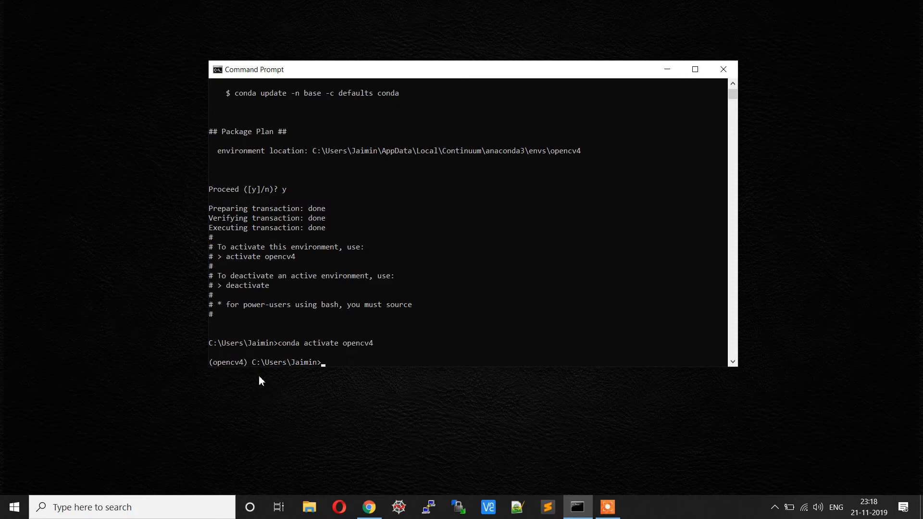
pyautogui.moveTo(422, 72)
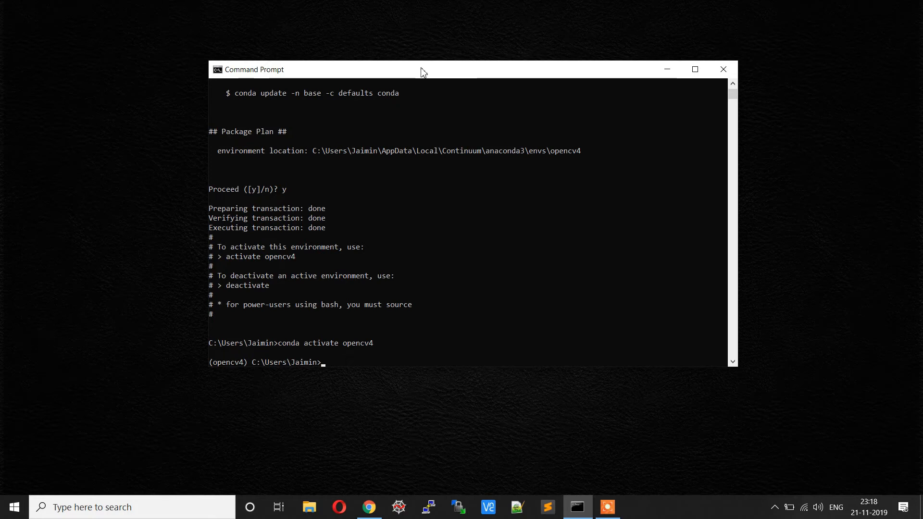
pyautogui.moveTo(421, 69); pyautogui.dragTo(419, 50)
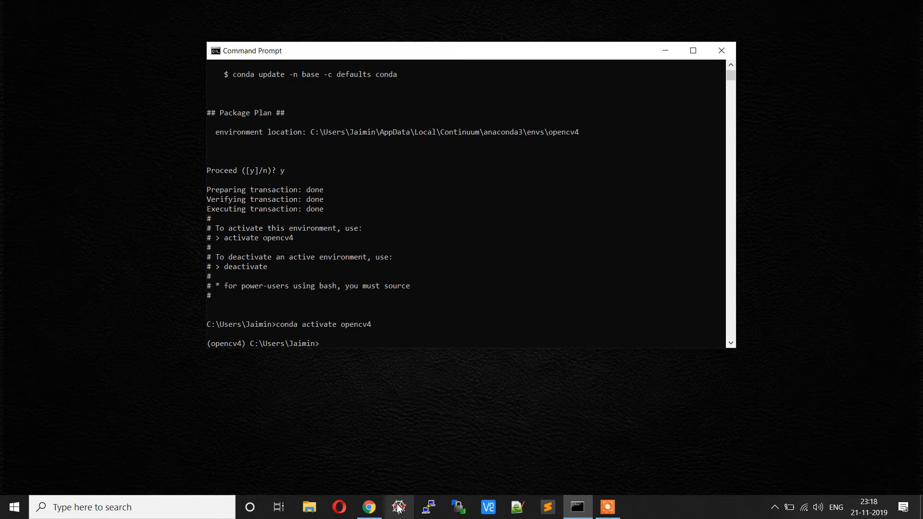
pyautogui.moveTo(398, 507)
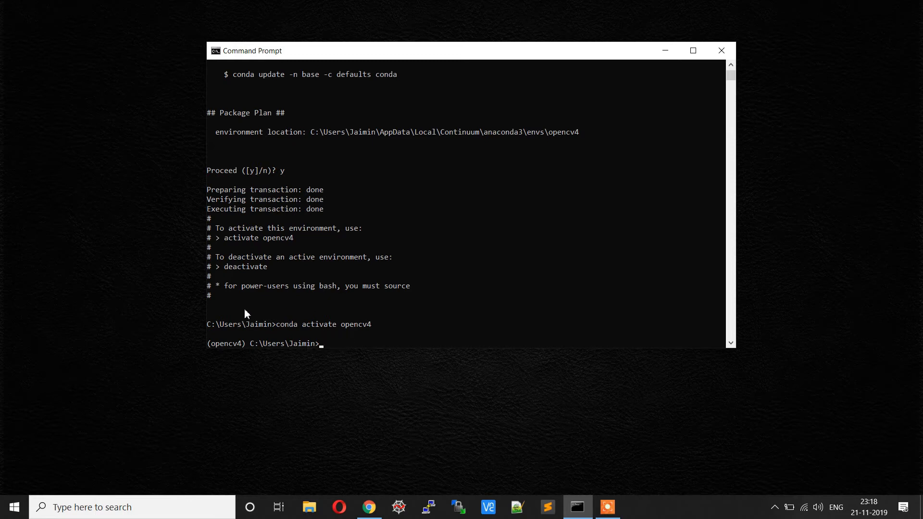
pyautogui.moveTo(308, 343)
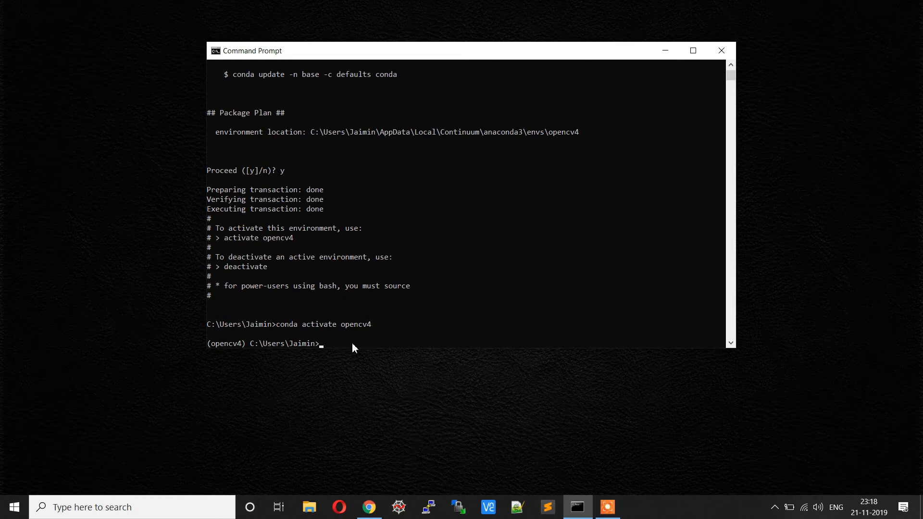
pyautogui.moveTo(388, 482)
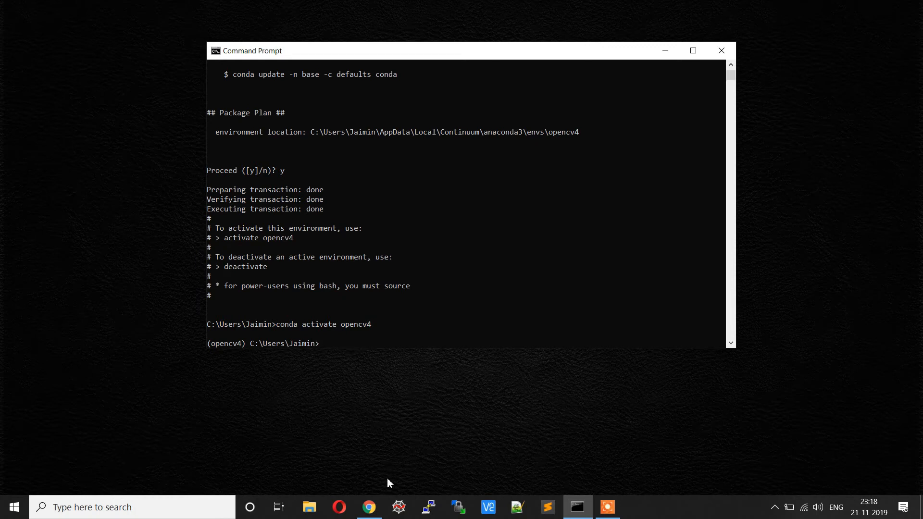
pyautogui.moveTo(399, 507)
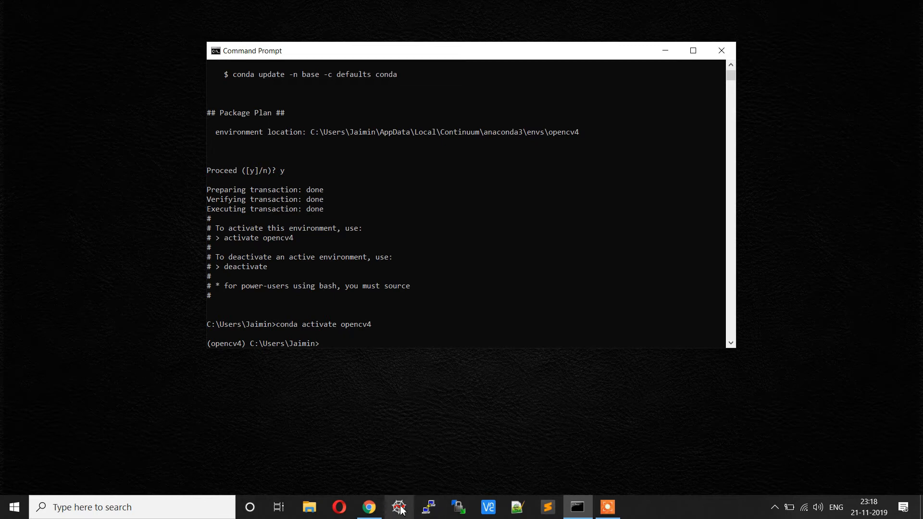
pyautogui.moveTo(366, 334)
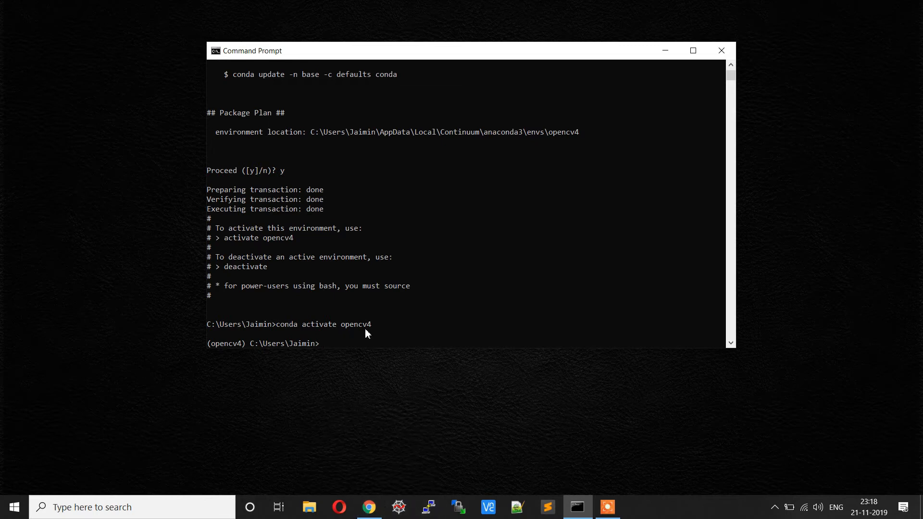
pyautogui.moveTo(179, 343)
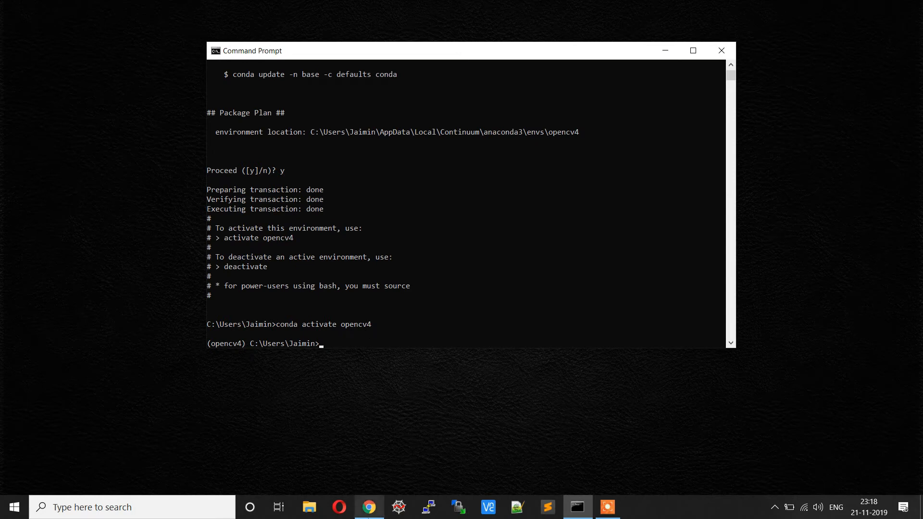
# Search 'conda spyder' in Chrome and open the 'Spyder :: Anaconda Cloud' result.
pyautogui.click(369, 507)
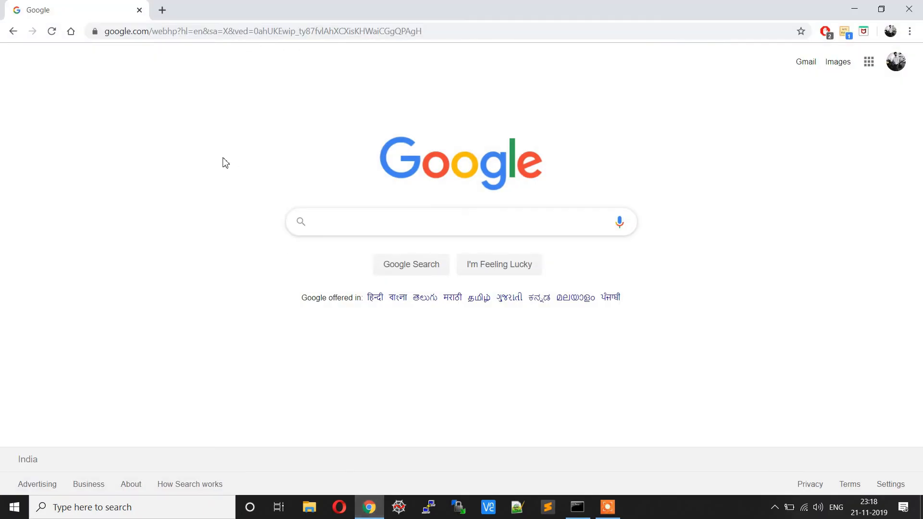
pyautogui.click(459, 222)
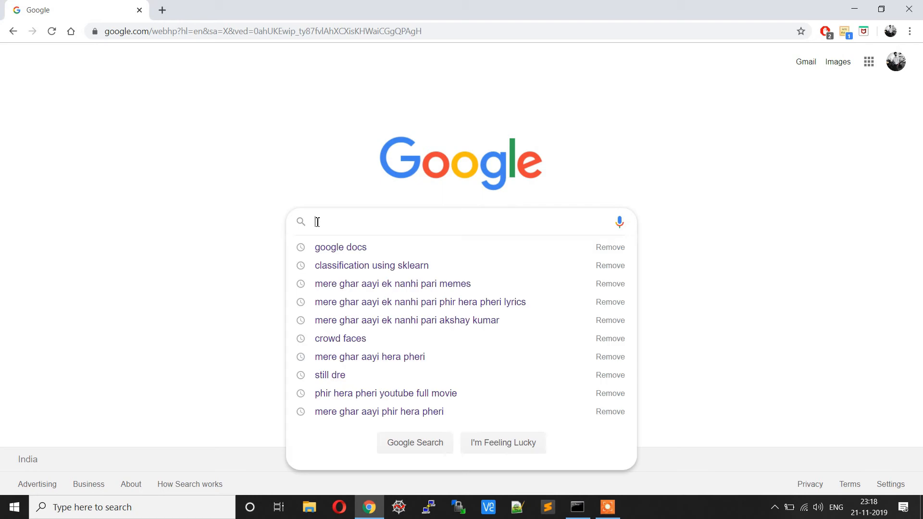
pyautogui.write('conda')
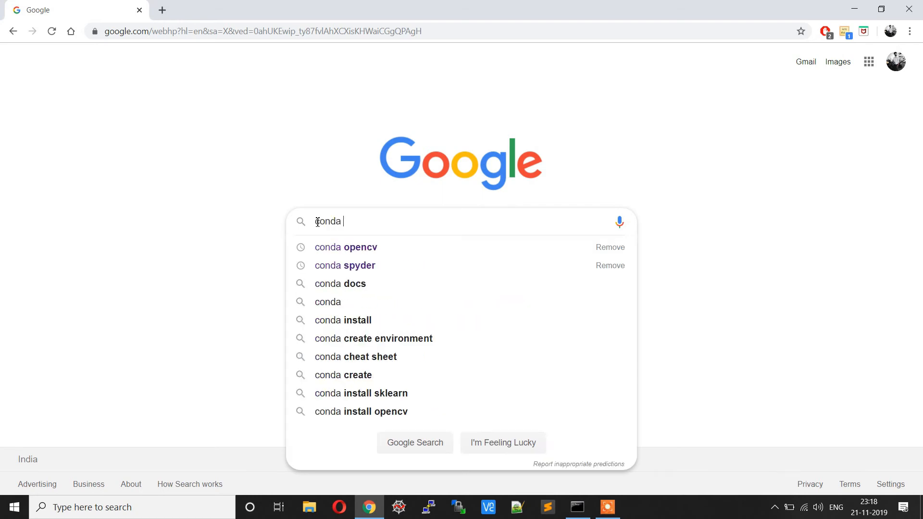
pyautogui.write('s')
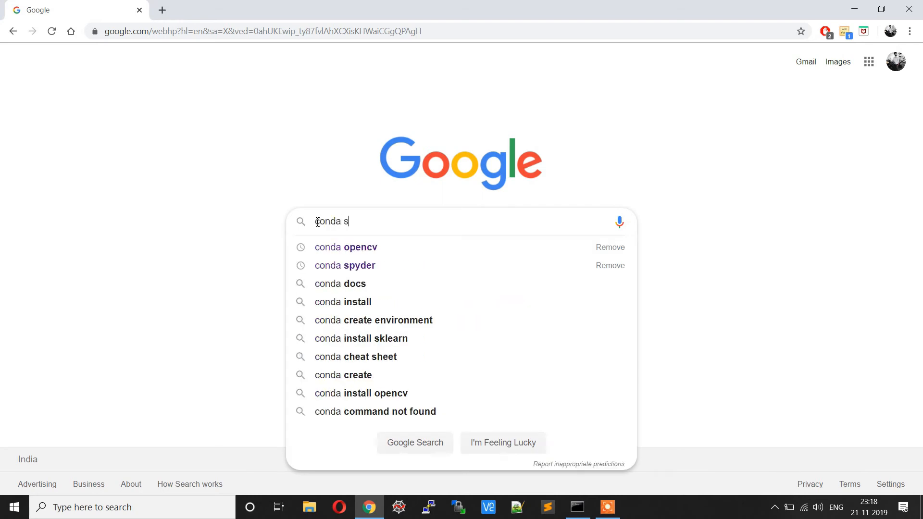
pyautogui.click(345, 265)
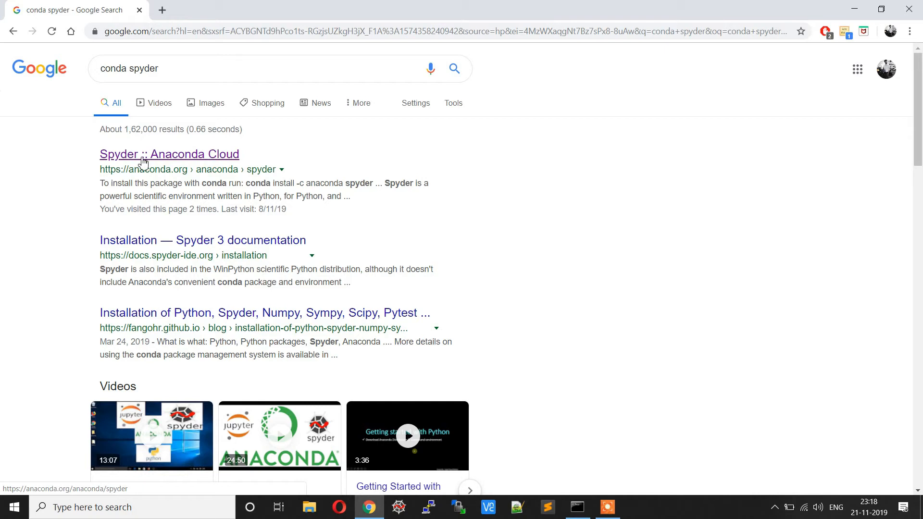
pyautogui.click(169, 154)
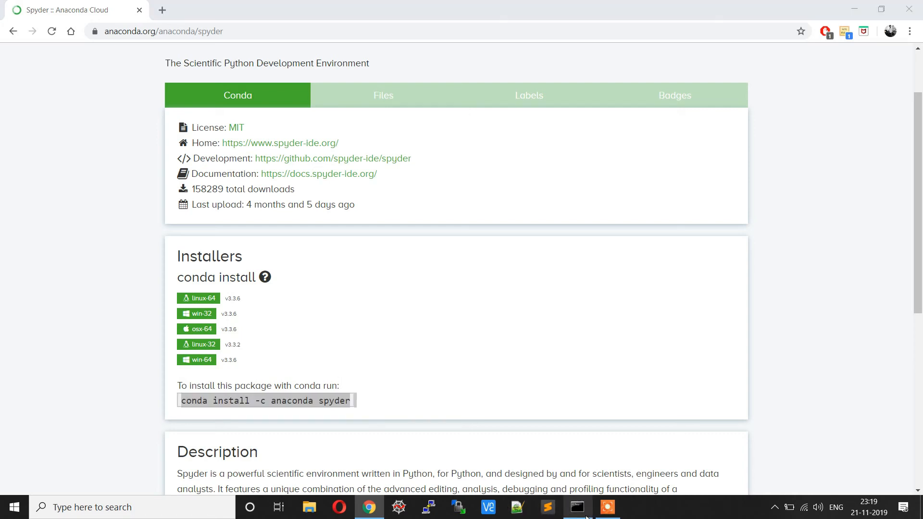
# Back in Command Prompt, run 'conda install -c anaconda spyder' and confirm with y.
pyautogui.click(576, 507)
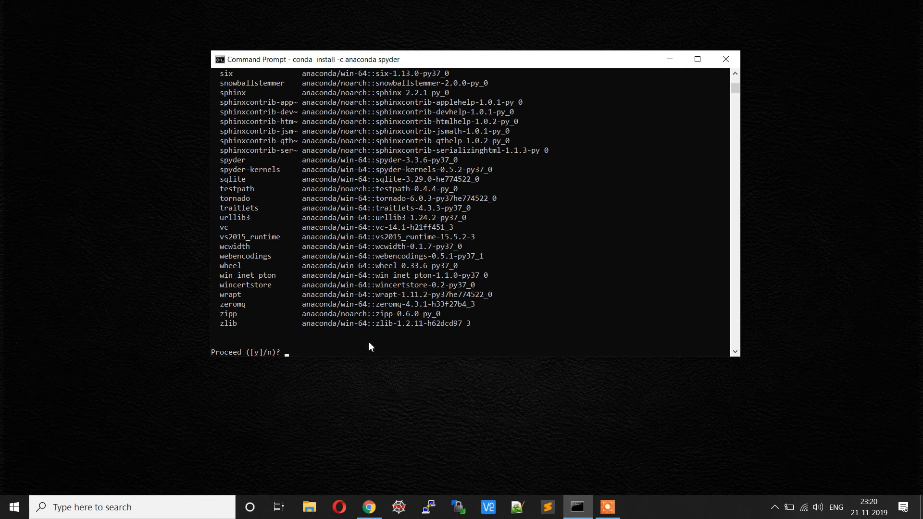
pyautogui.moveTo(370, 349)
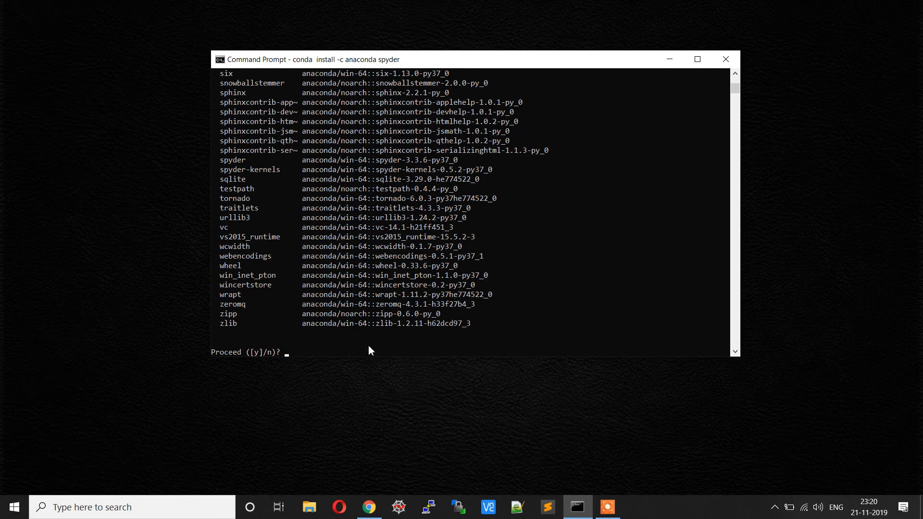
pyautogui.write('y')
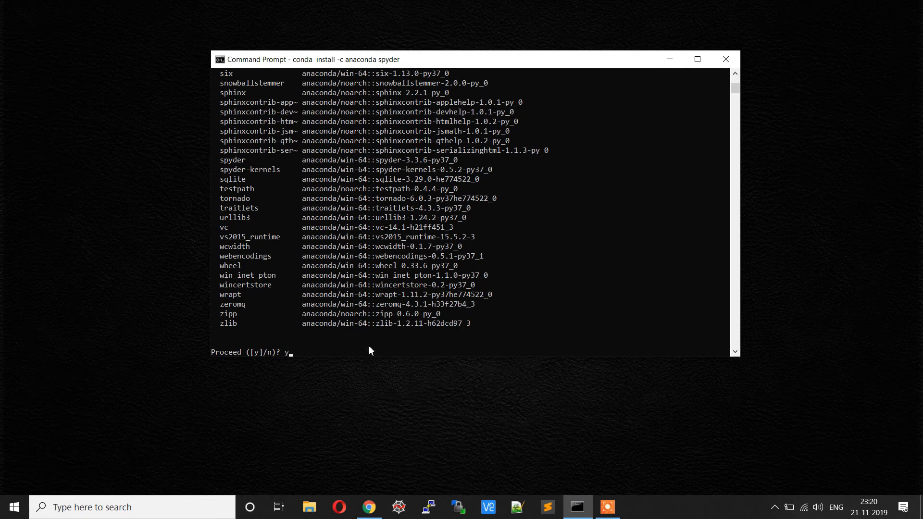
pyautogui.press('enter')
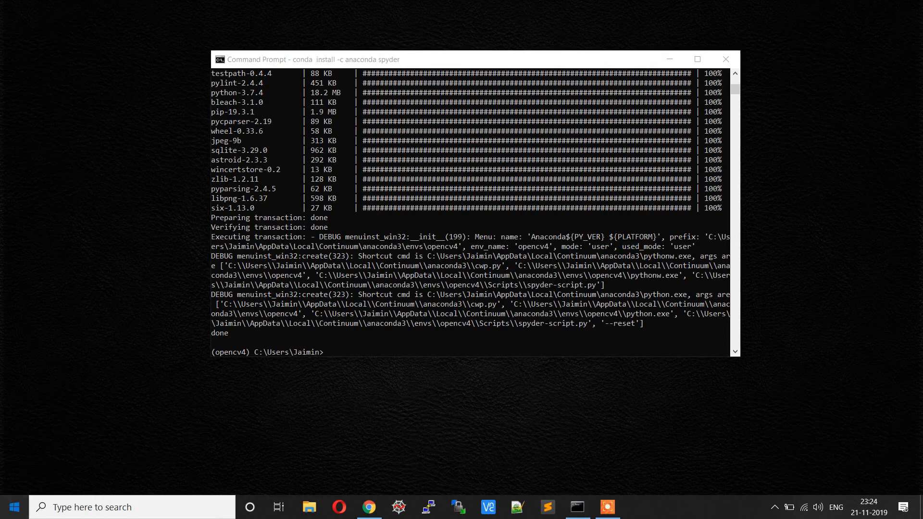
pyautogui.click(13, 506)
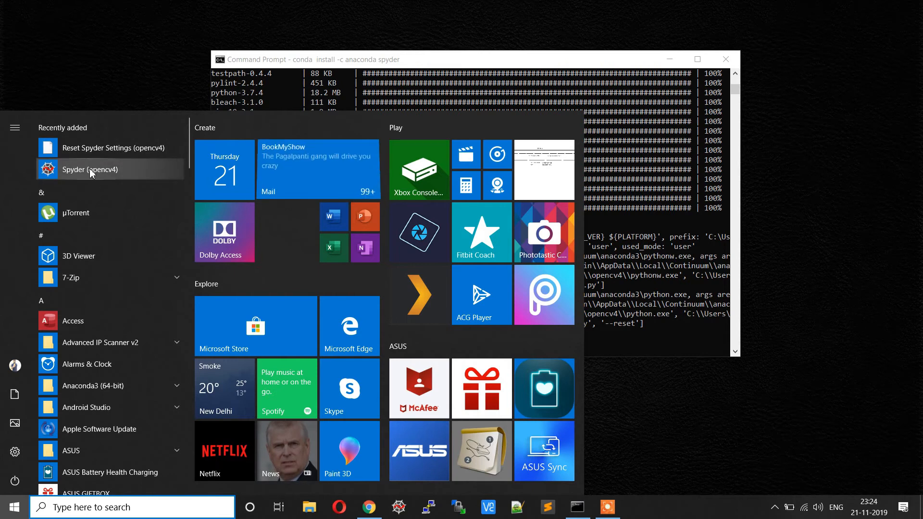
pyautogui.scroll(-3)
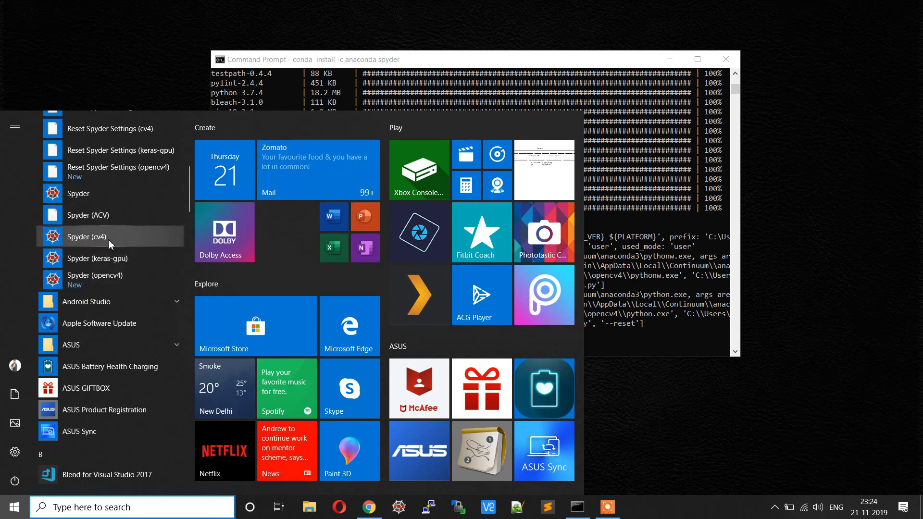
pyautogui.moveTo(108, 279)
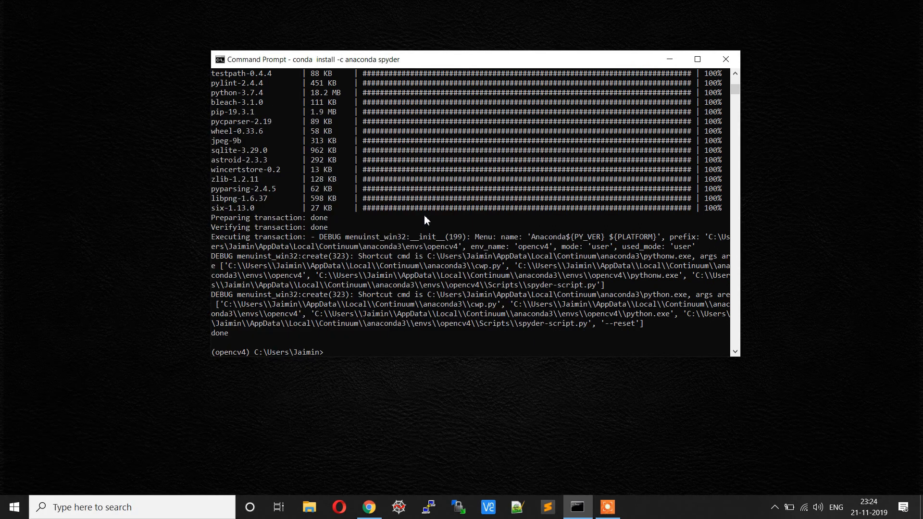
pyautogui.moveTo(383, 481)
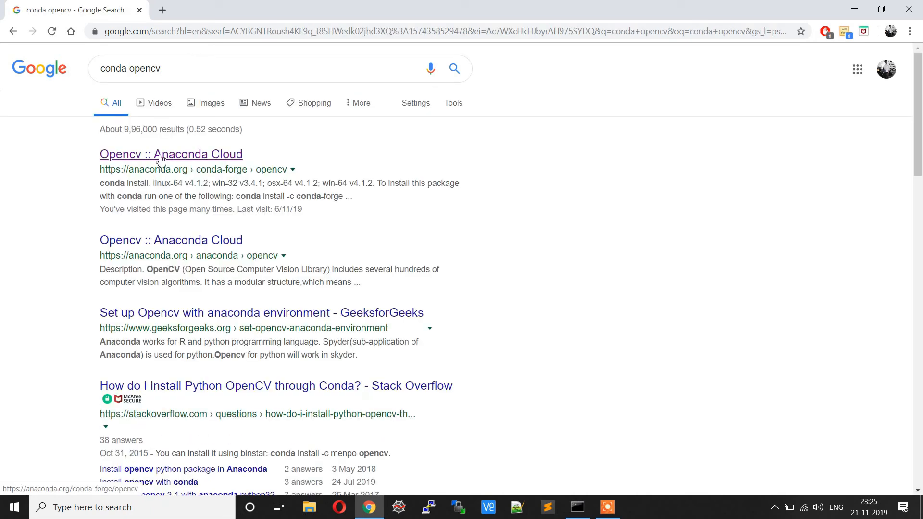
# Open the conda-forge 'Opencv :: Anaconda Cloud' page, then return to Command Prompt.
pyautogui.click(171, 154)
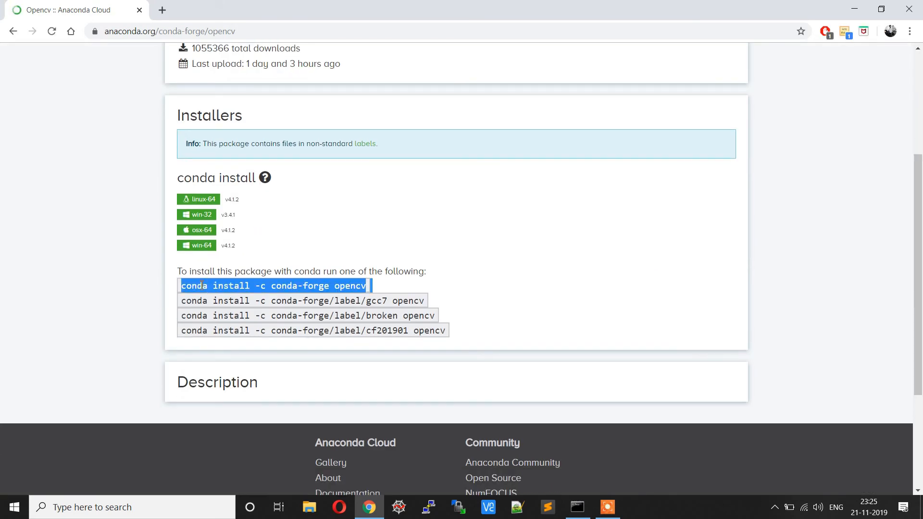
pyautogui.click(576, 507)
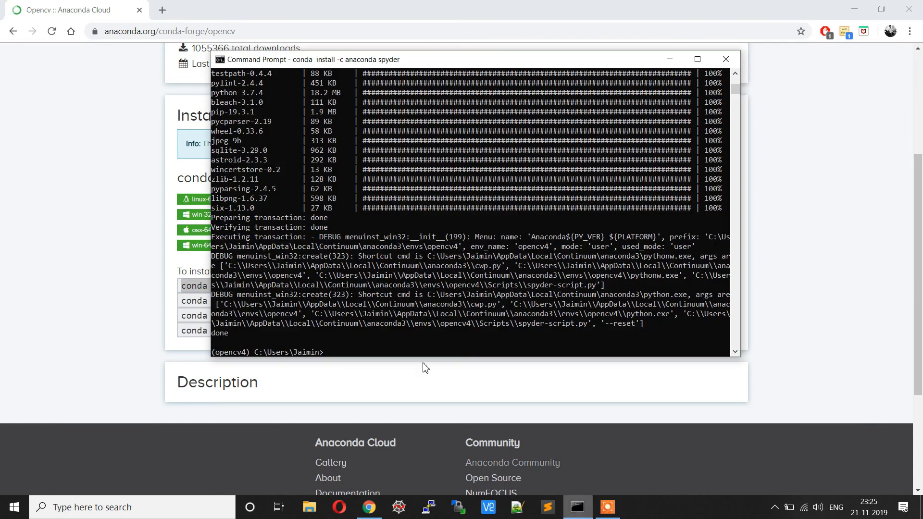
# Run 'conda install -c conda-forge opencv', confirm with y, then start python.
pyautogui.write('conda install -c conda-forge opencv')
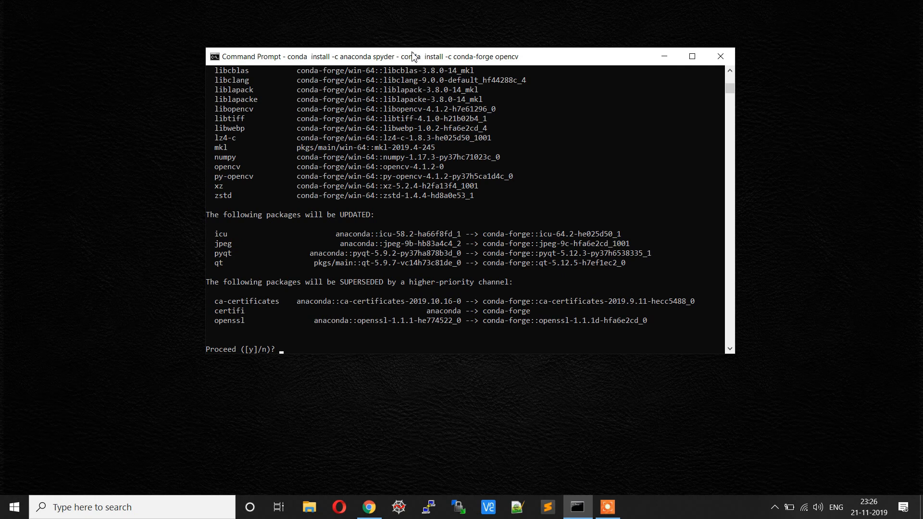
pyautogui.write('y')
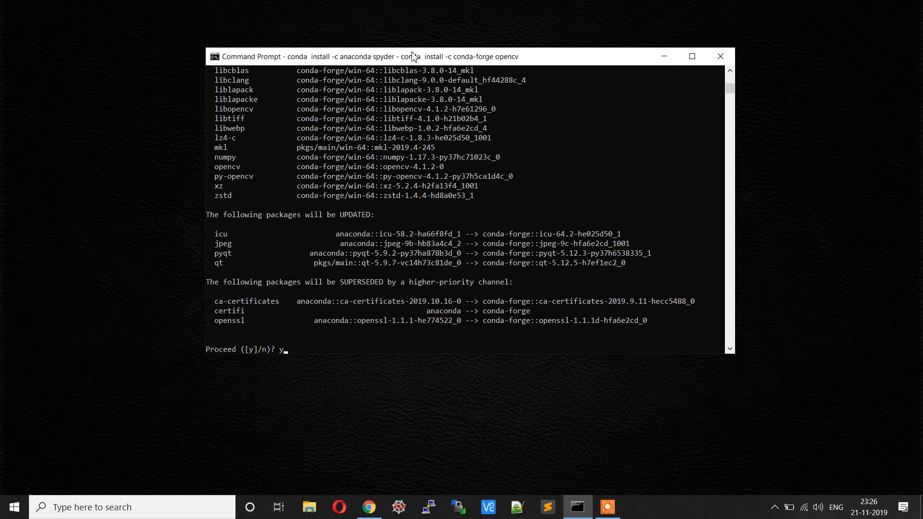
pyautogui.press('enter')
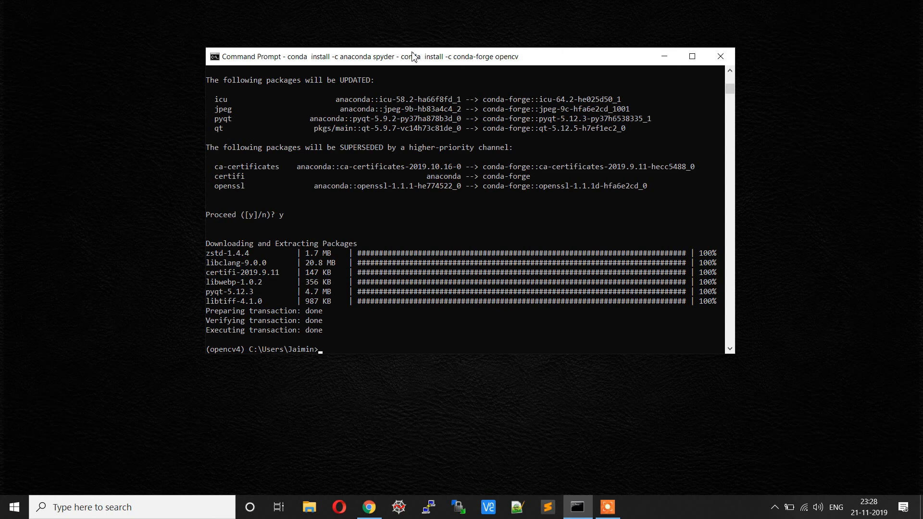
pyautogui.write('python')
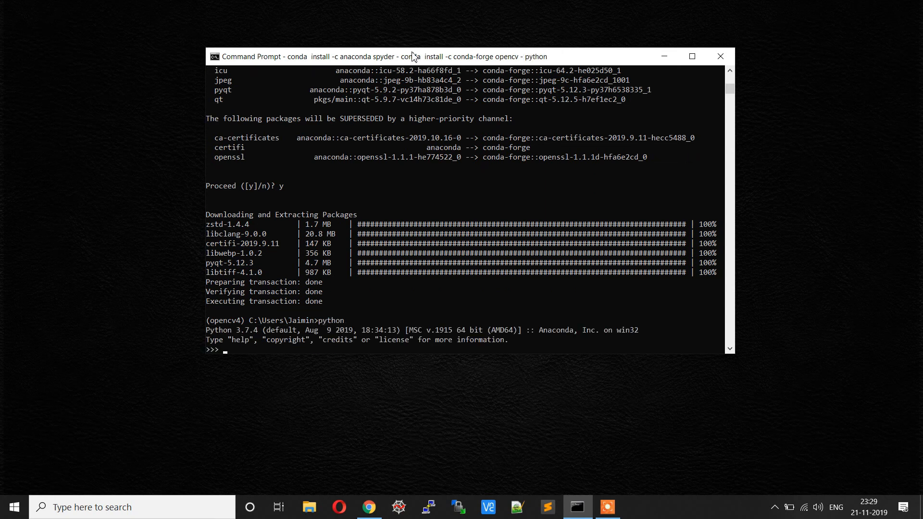
# Import cv2 and print cv2.__version__, which shows 4.1.2.
pyautogui.write('import')
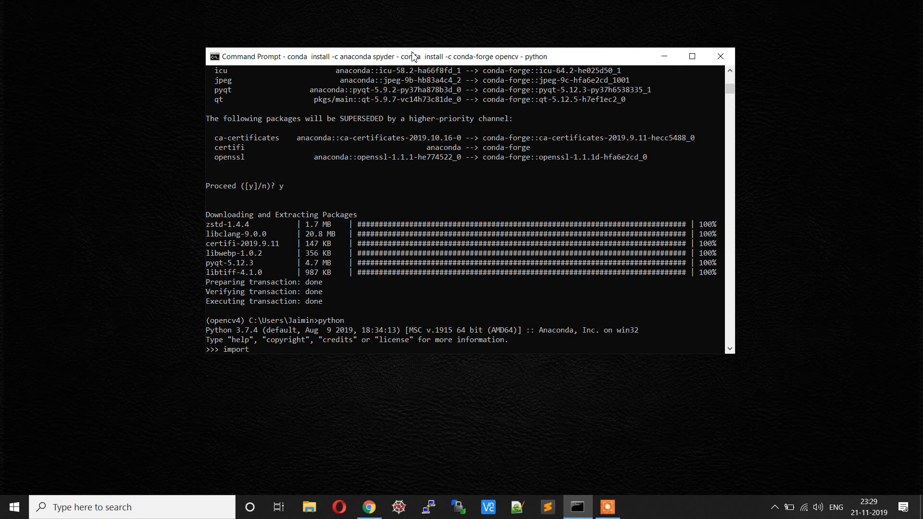
pyautogui.write('cv2')
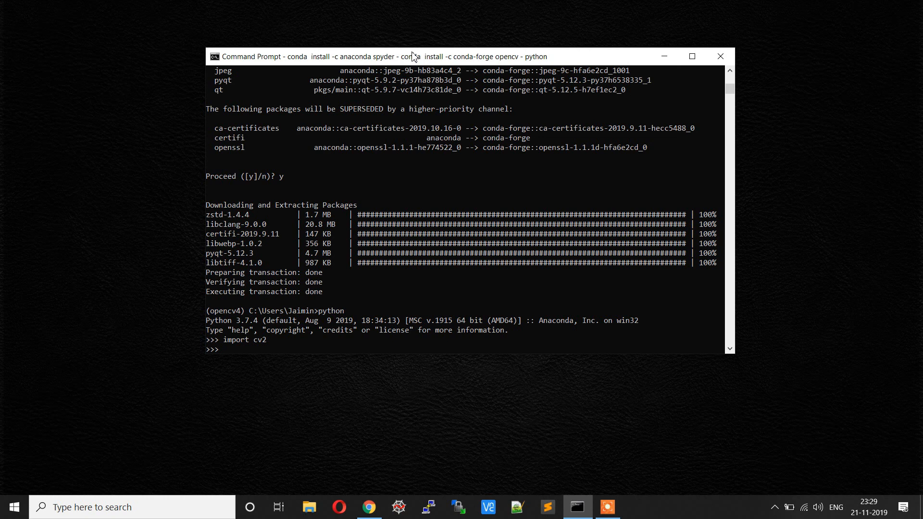
pyautogui.write('cv2')
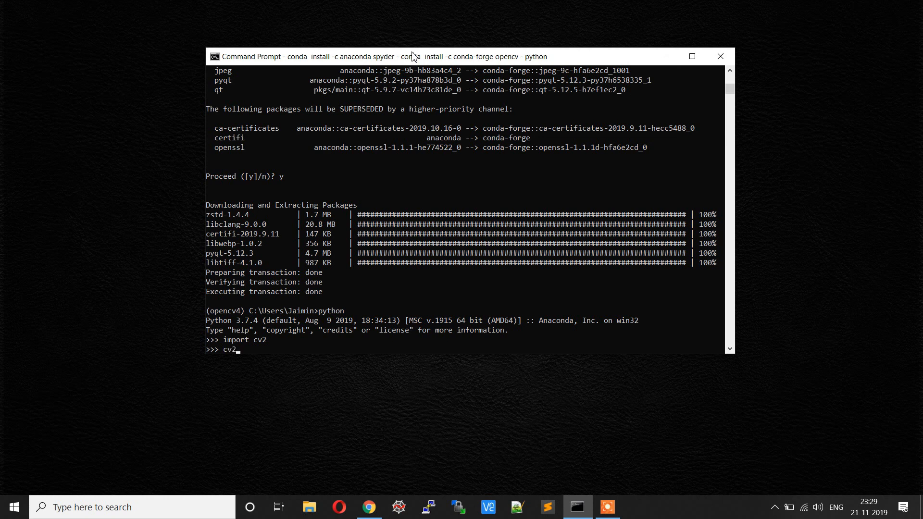
pyautogui.write('.')
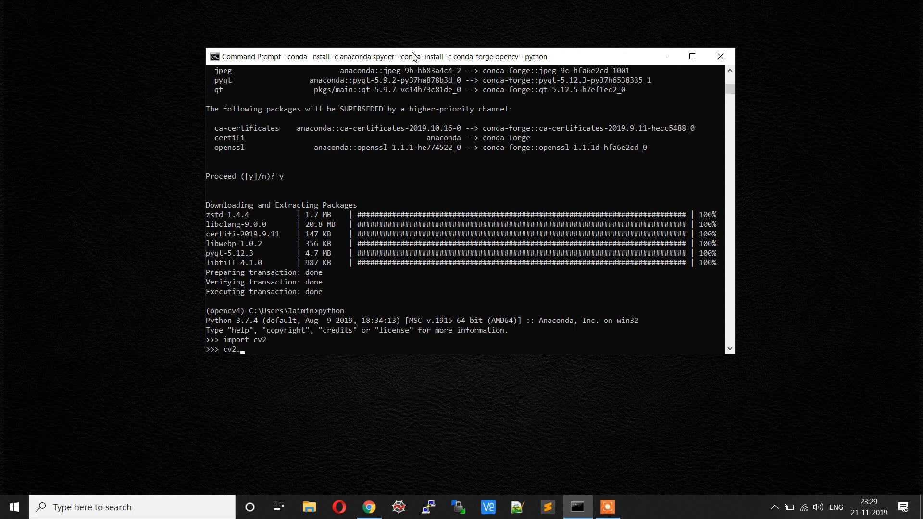
pyautogui.write('__ve')
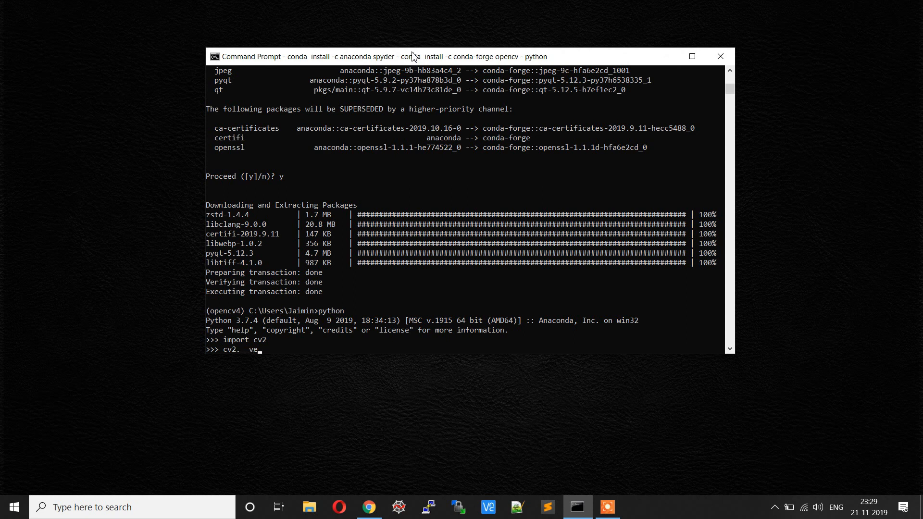
pyautogui.write('rsion__')
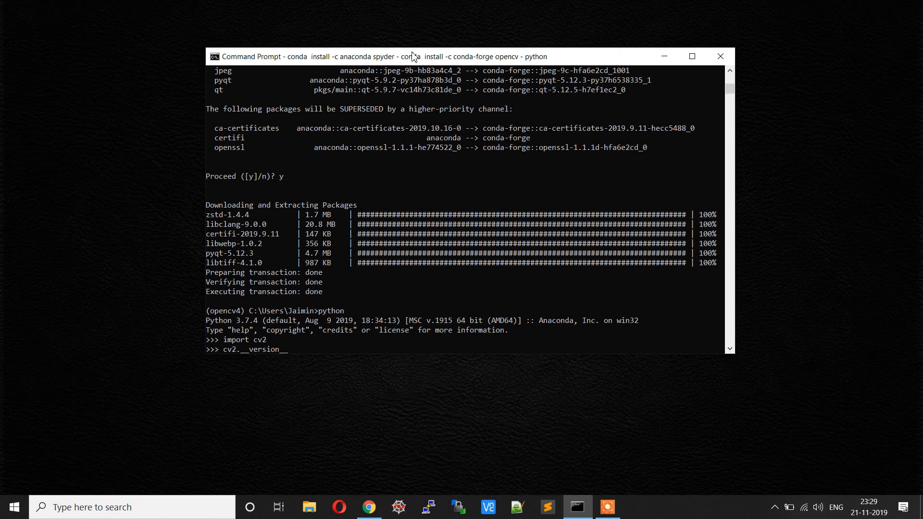
pyautogui.press('enter')
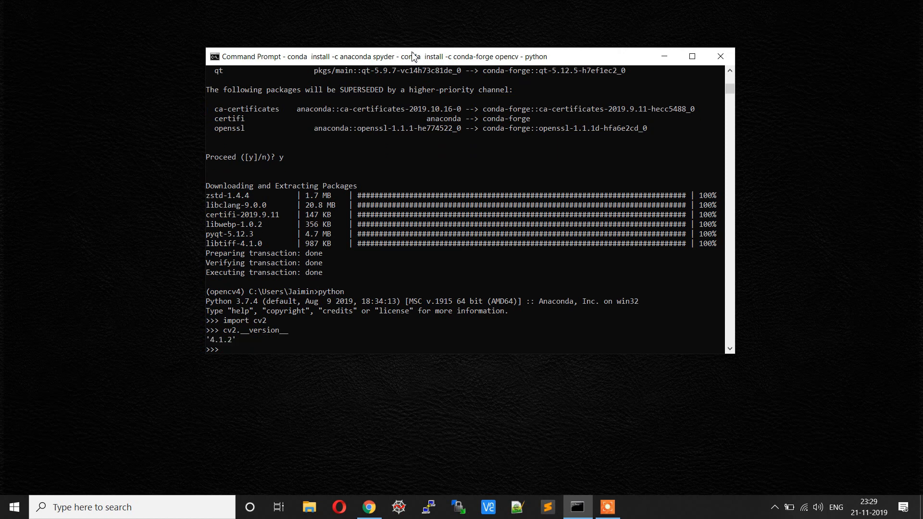